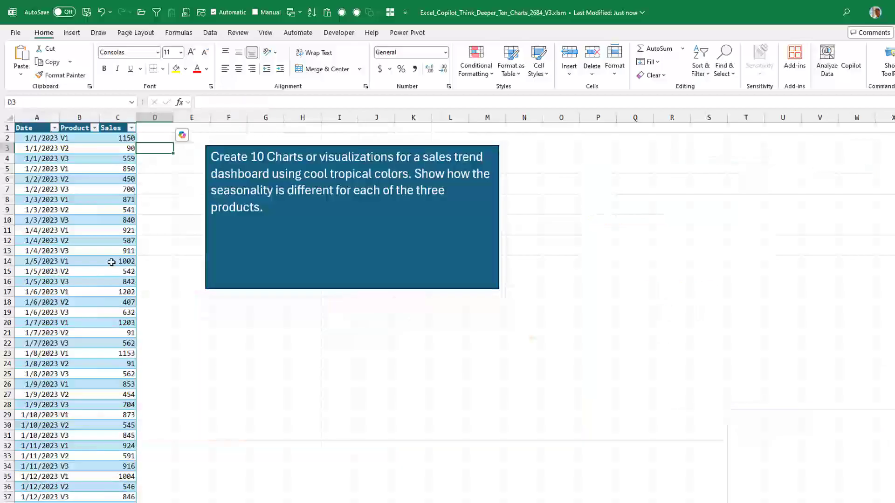
Step: Select cell C2 inside the Date, Product and Sales table
{"action": "left_click", "coordinate": [118, 138]}
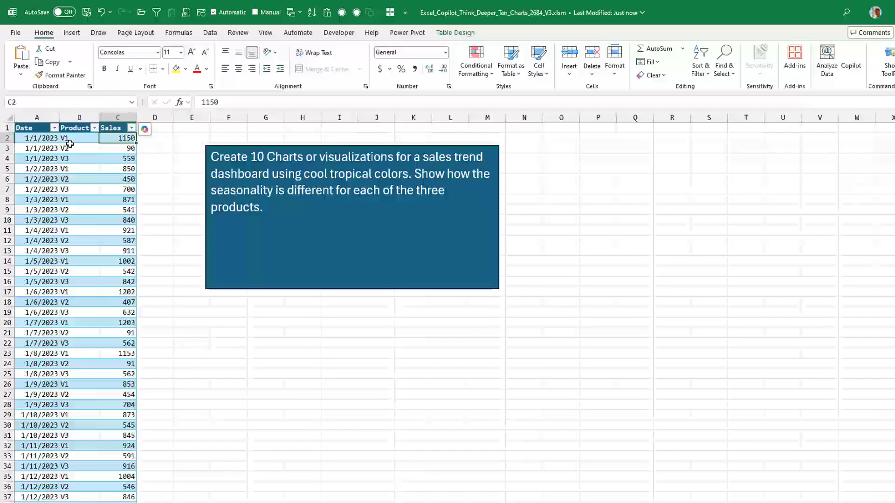
{"action": "mouse_move", "coordinate": [163, 199]}
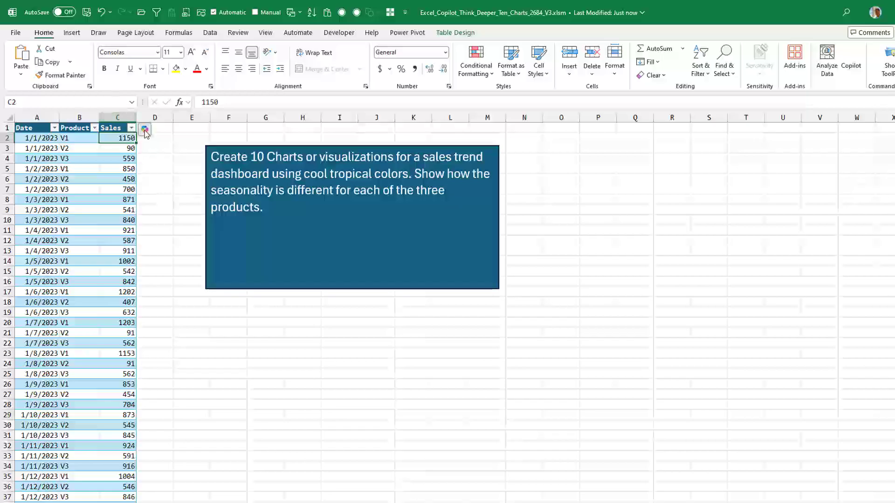
Step: From the table's Copilot suggestions, request deeper analysis results using Python
{"action": "left_click", "coordinate": [145, 130]}
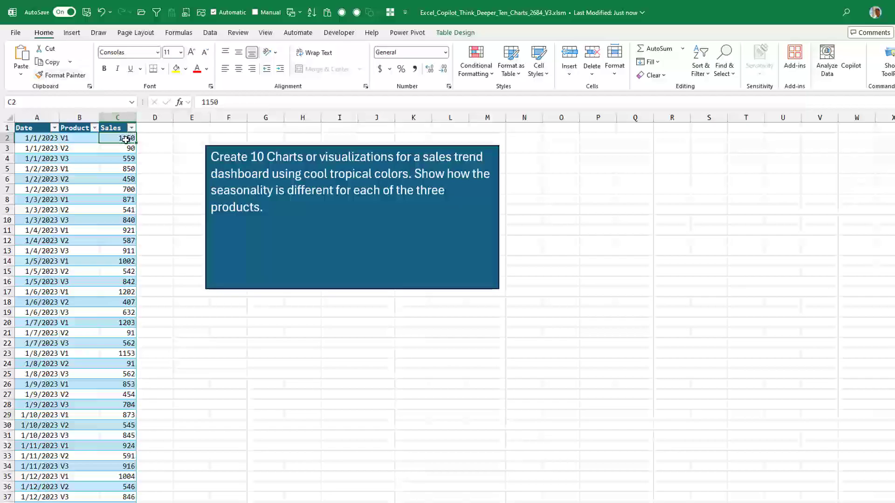
{"action": "left_click", "coordinate": [145, 129]}
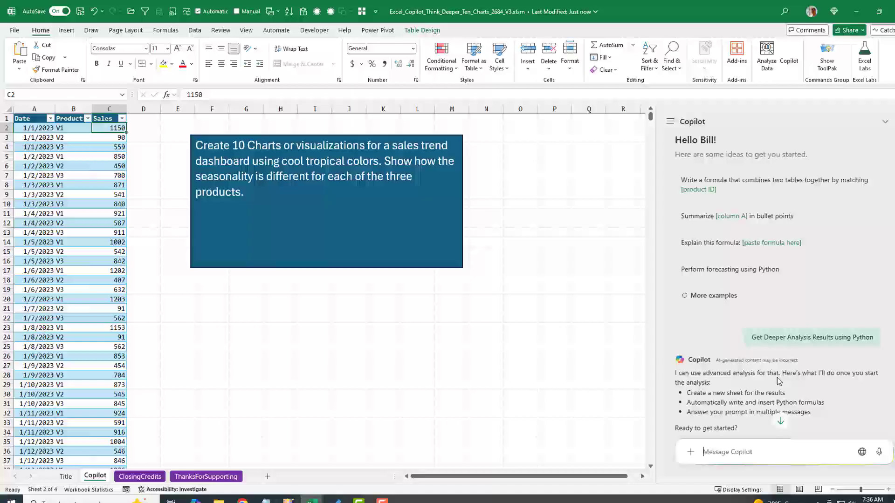
{"action": "scroll", "scroll_direction": "down", "scroll_amount": 3}
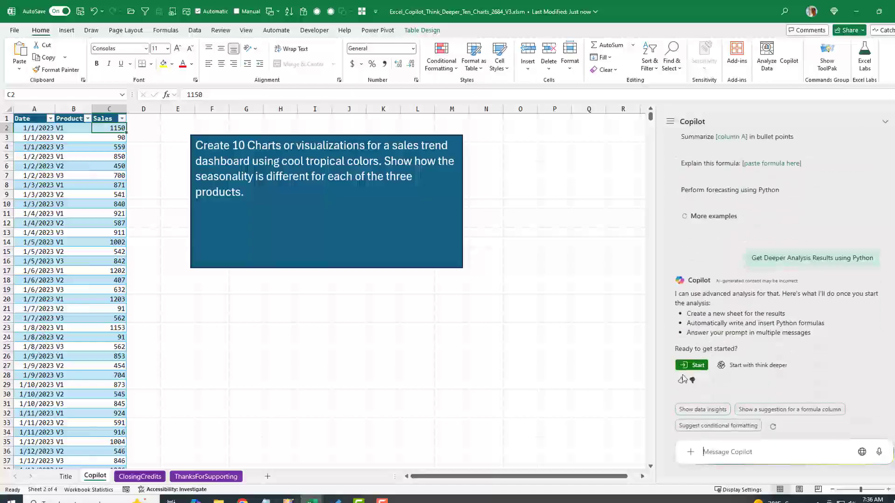
{"action": "mouse_move", "coordinate": [744, 371]}
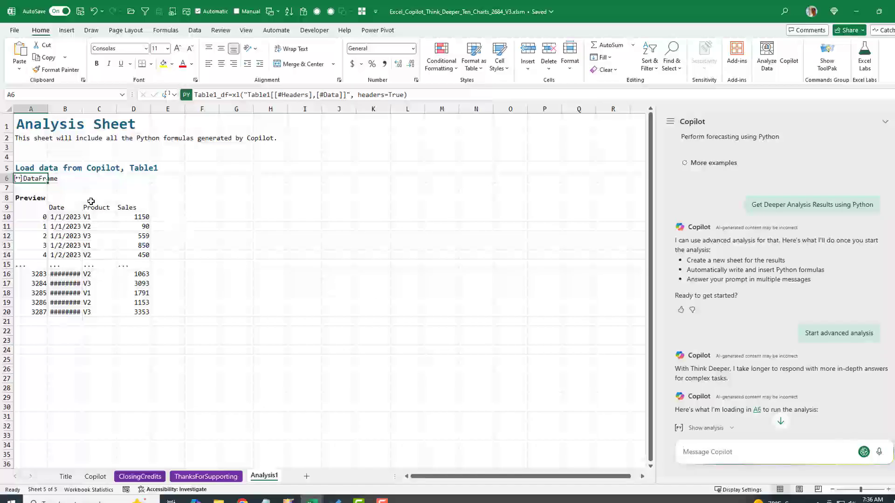
Step: Send Copilot the prompt for ten tropical-coloured seasonality trend charts with Think deeper on
{"action": "scroll", "scroll_direction": "down", "scroll_amount": 3}
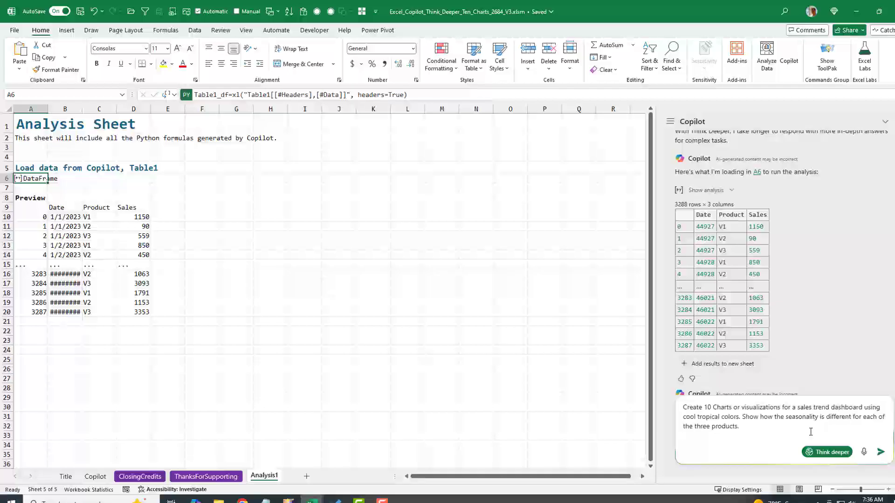
{"action": "mouse_move", "coordinate": [827, 453]}
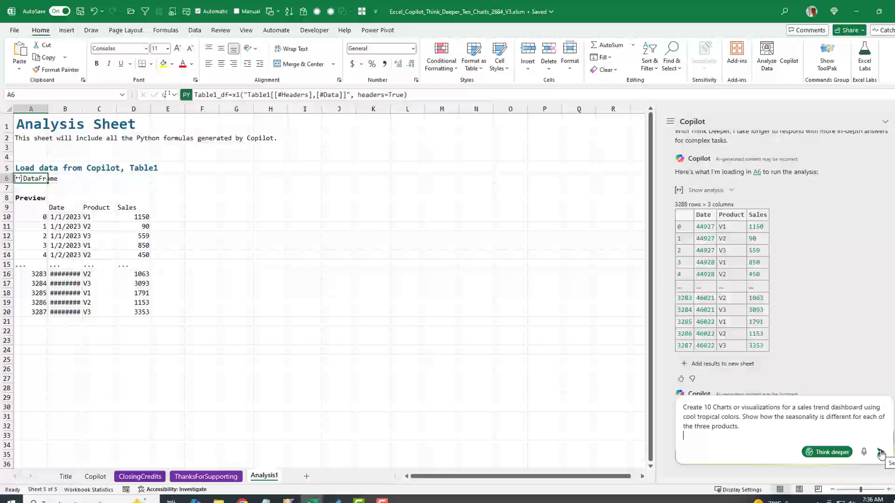
{"action": "left_click", "coordinate": [881, 452]}
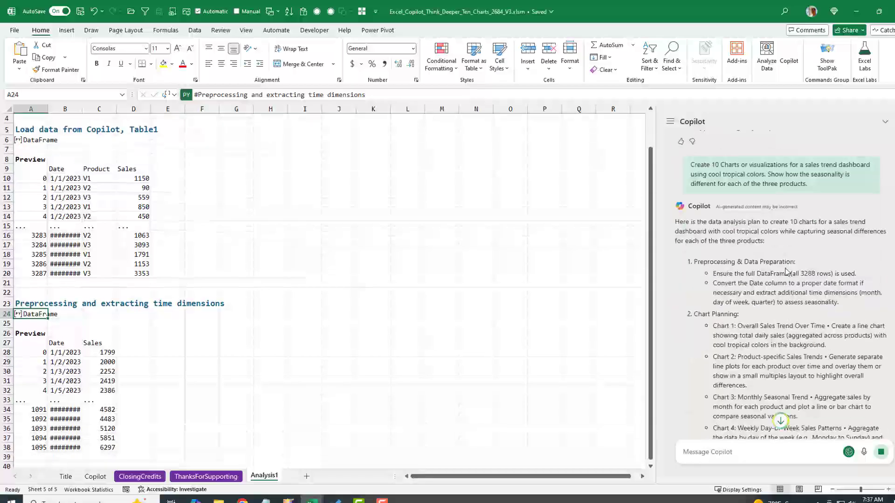
Step: Follow along as Copilot inserts preprocessed daily data and the trend charts into Analysis1
{"action": "scroll", "scroll_direction": "down", "scroll_amount": 3}
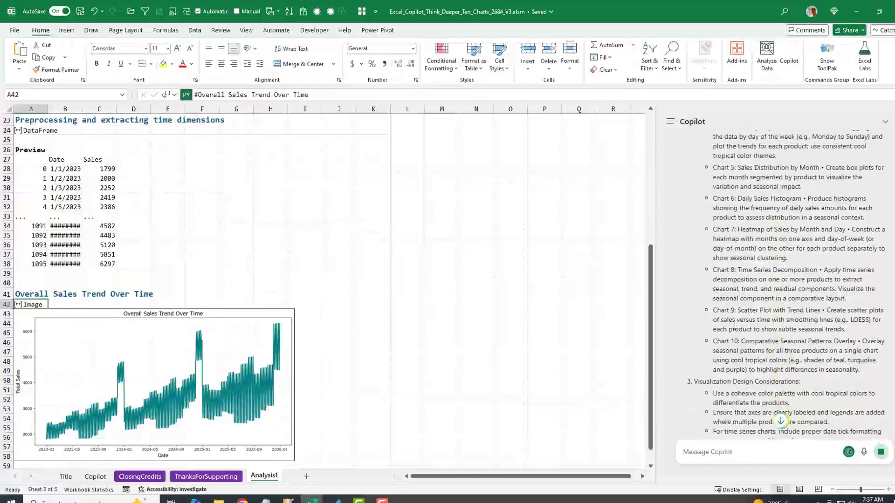
{"action": "scroll", "scroll_direction": "down", "scroll_amount": 3}
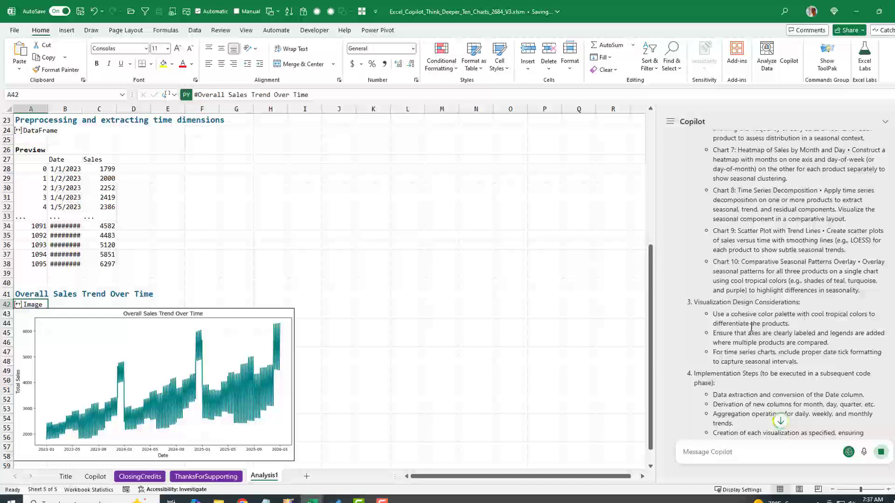
{"action": "scroll", "scroll_direction": "down", "scroll_amount": 3}
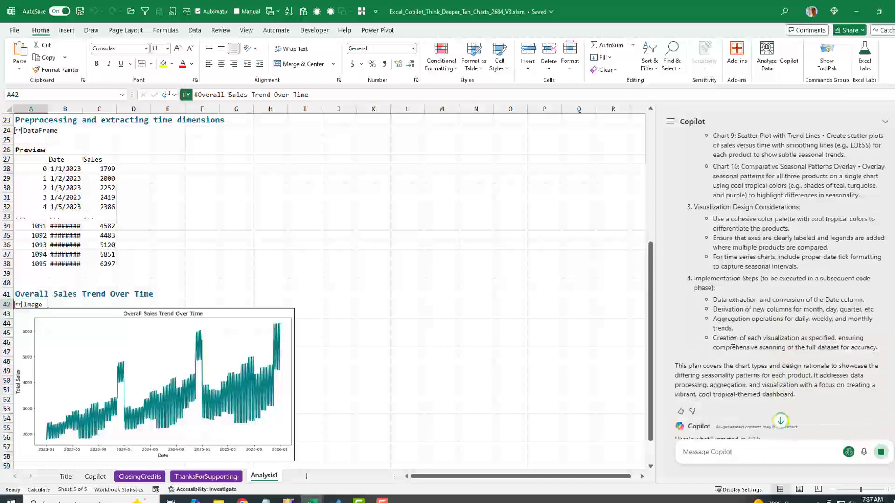
{"action": "scroll", "scroll_direction": "down", "scroll_amount": 3}
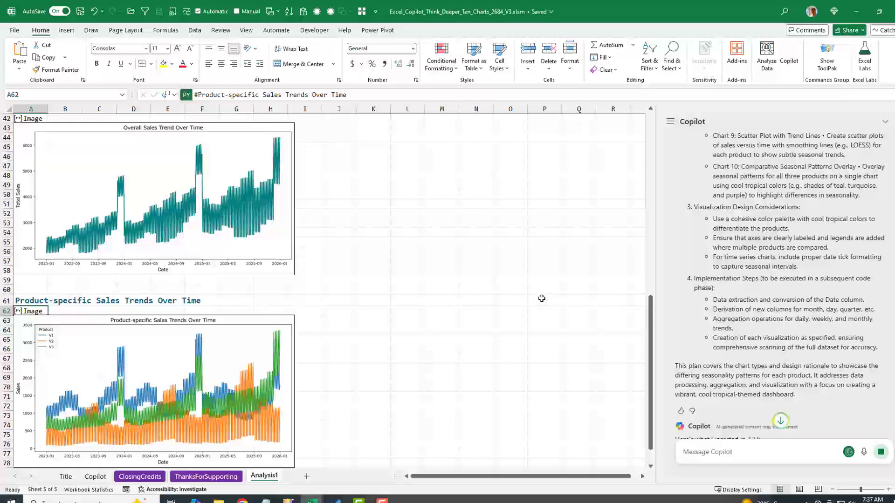
{"action": "scroll", "scroll_direction": "down", "scroll_amount": 3}
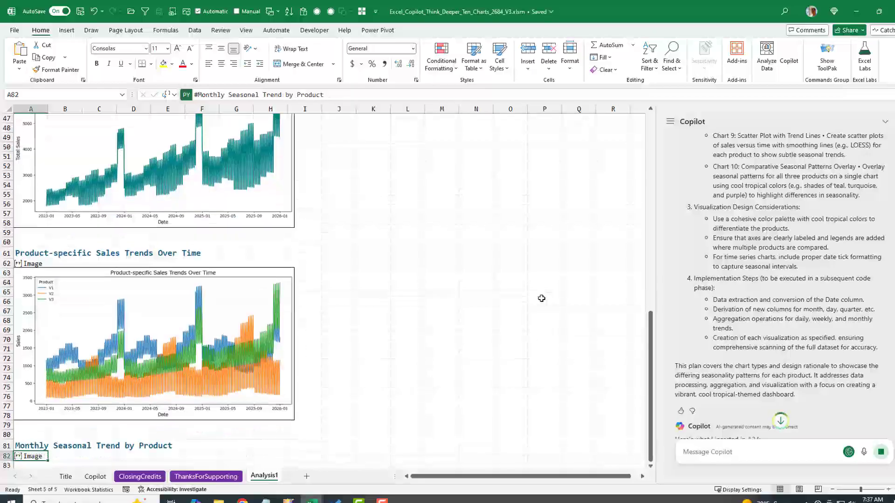
{"action": "scroll", "scroll_direction": "down", "scroll_amount": 3}
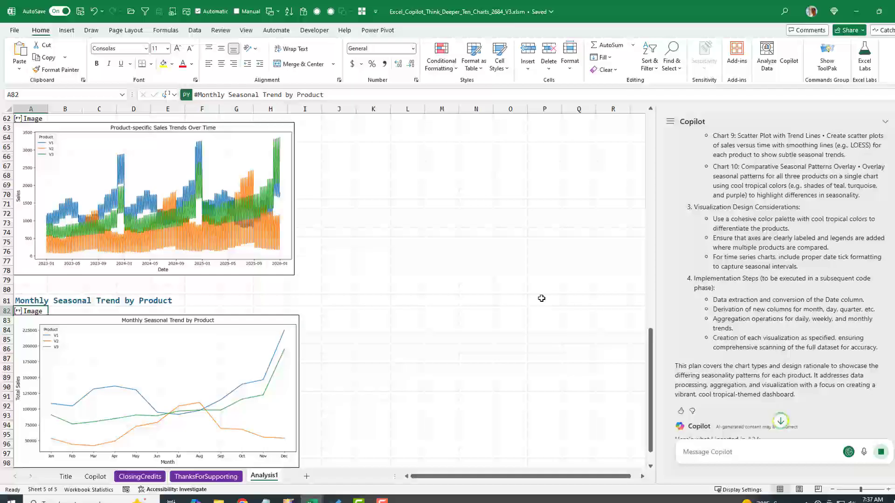
{"action": "scroll", "scroll_direction": "down", "scroll_amount": 3}
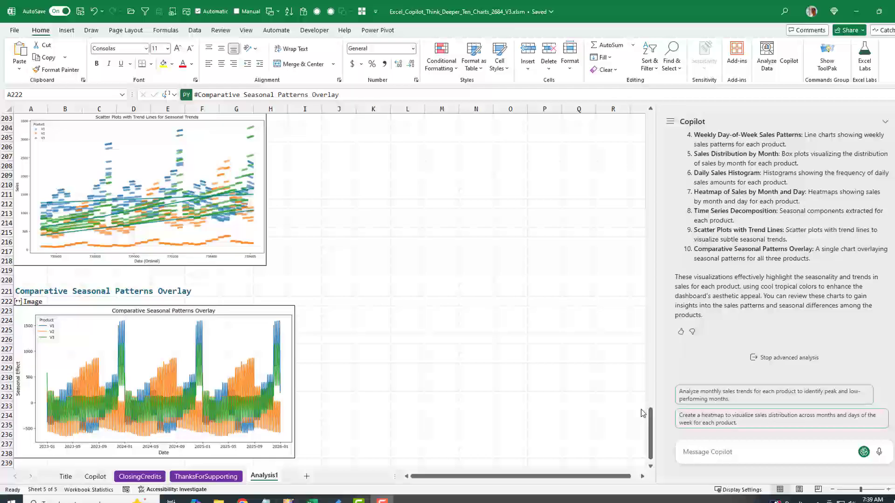
{"action": "mouse_move", "coordinate": [751, 380]}
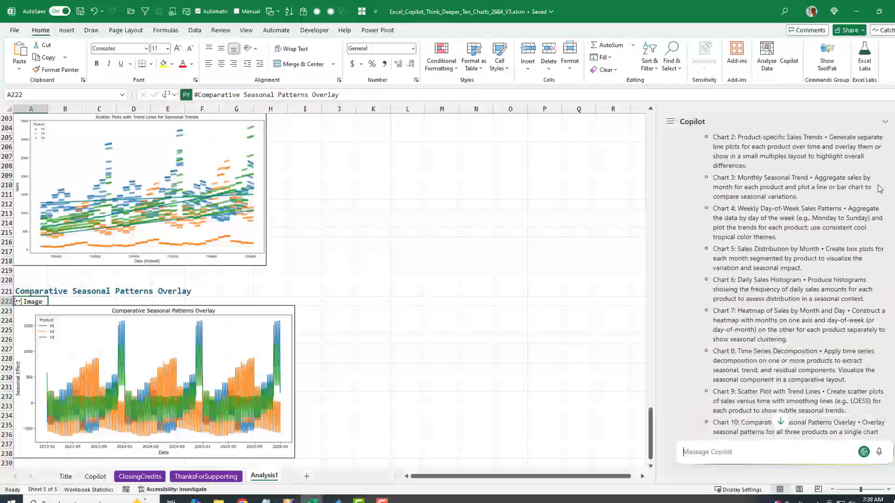
Step: Scroll to the Comparative Seasonal Patterns Overlay chart near row 222
{"action": "scroll", "scroll_direction": "down", "scroll_amount": 3}
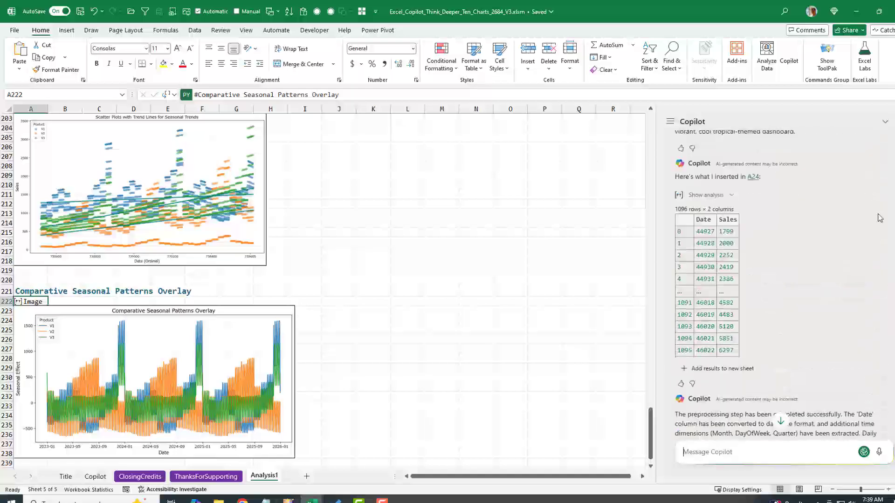
{"action": "scroll", "scroll_direction": "down", "scroll_amount": 3}
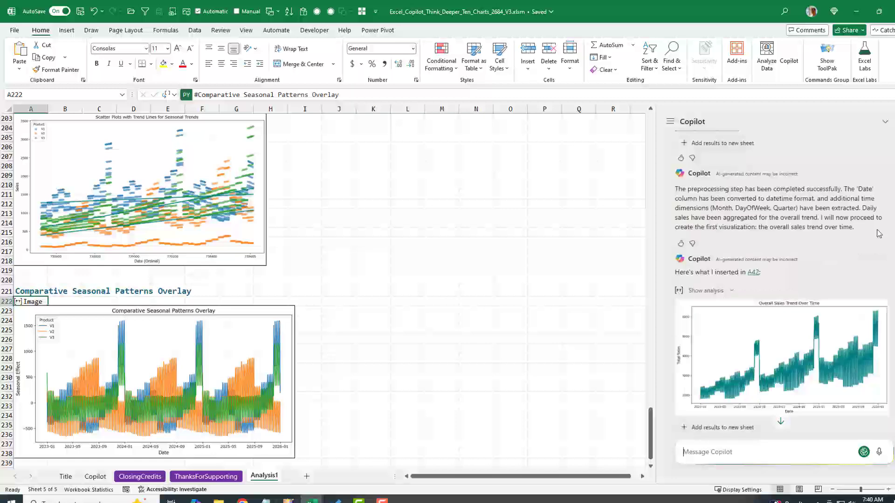
{"action": "scroll", "scroll_direction": "down", "scroll_amount": 3}
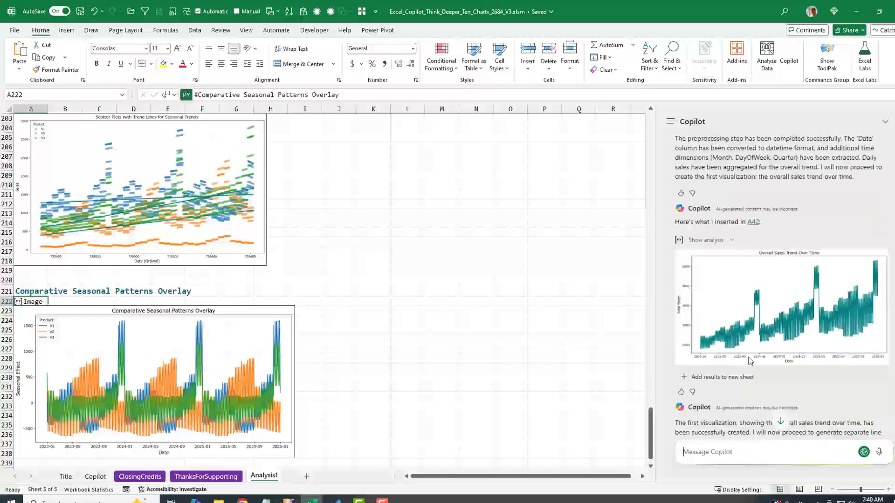
{"action": "scroll", "scroll_direction": "down", "scroll_amount": 3}
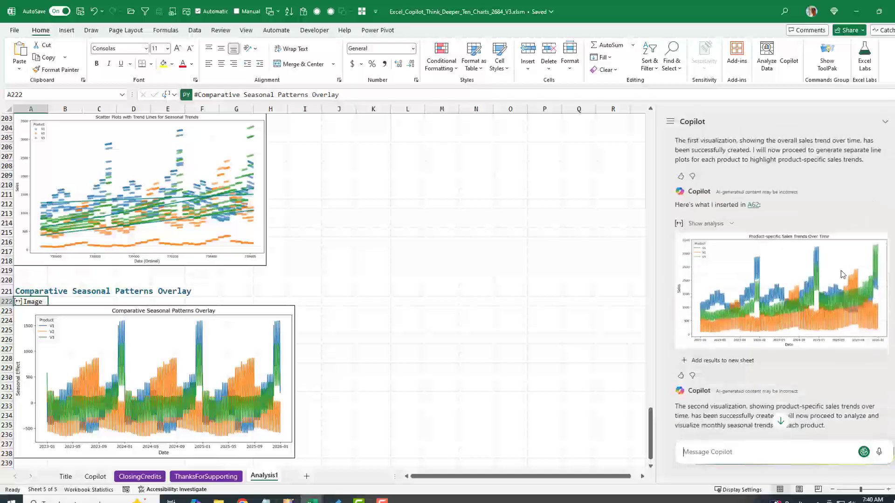
{"action": "scroll", "scroll_direction": "down", "scroll_amount": 3}
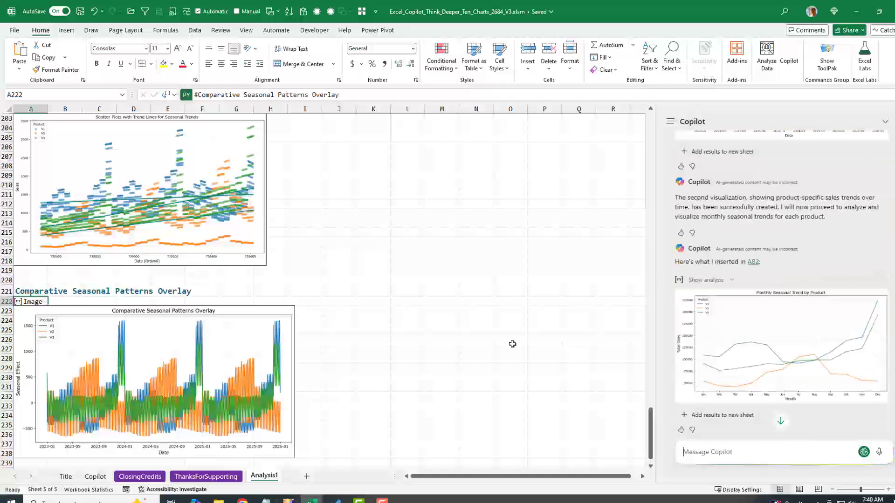
{"action": "scroll", "scroll_direction": "down", "scroll_amount": 3}
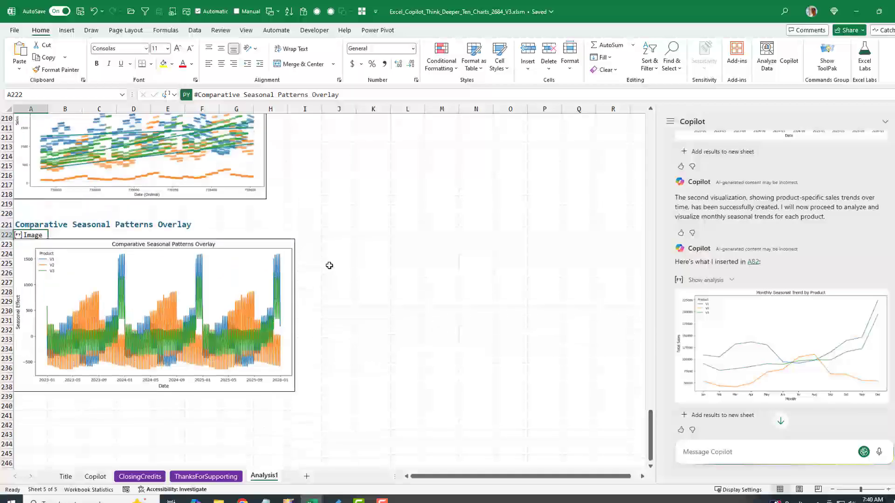
{"action": "scroll", "scroll_direction": "up", "scroll_amount": 3}
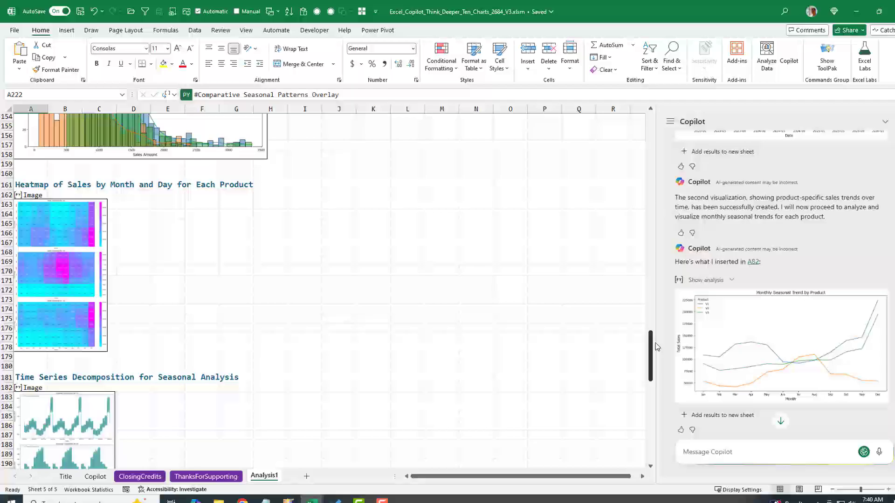
{"action": "scroll", "scroll_direction": "up", "scroll_amount": 3}
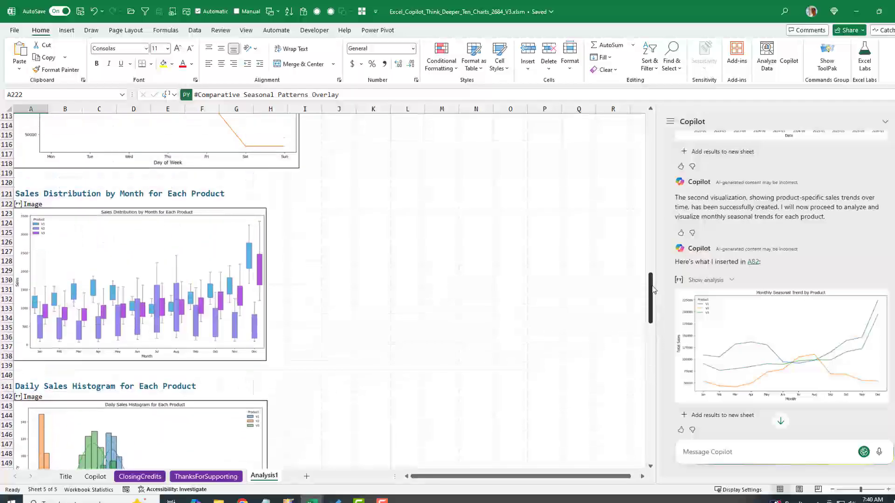
{"action": "scroll", "scroll_direction": "up", "scroll_amount": 3}
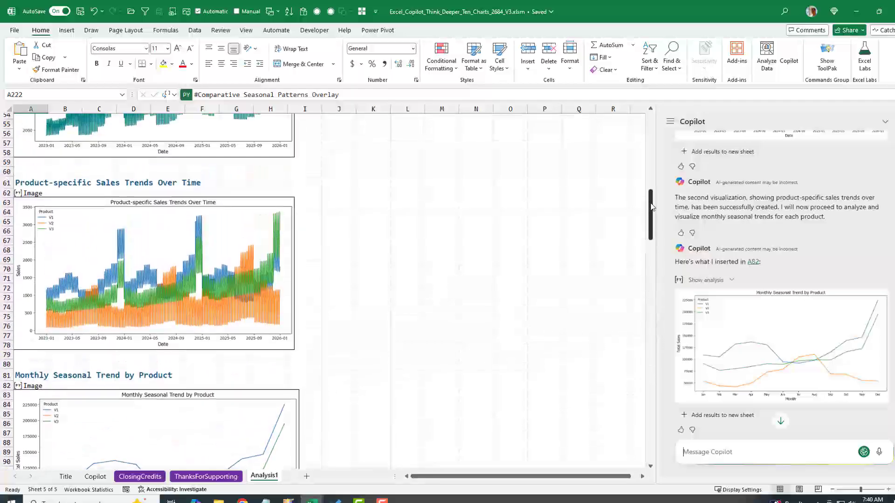
{"action": "scroll", "scroll_direction": "up", "scroll_amount": 3}
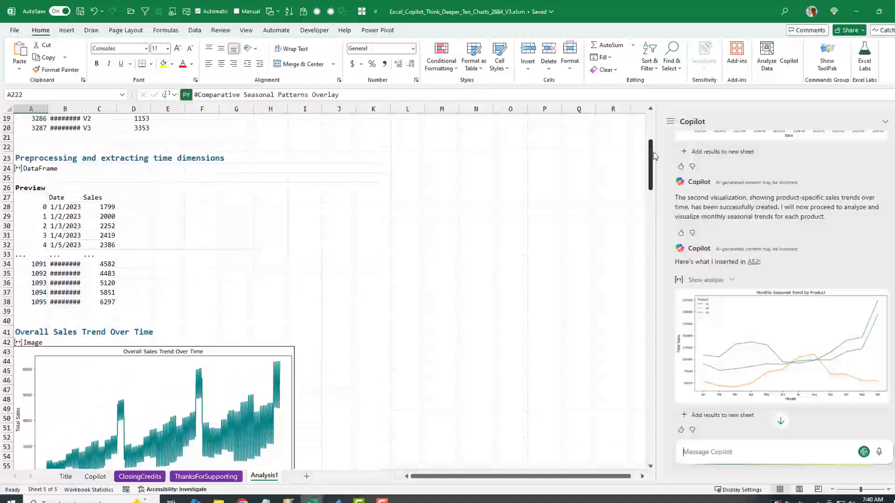
{"action": "scroll", "scroll_direction": "up", "scroll_amount": 3}
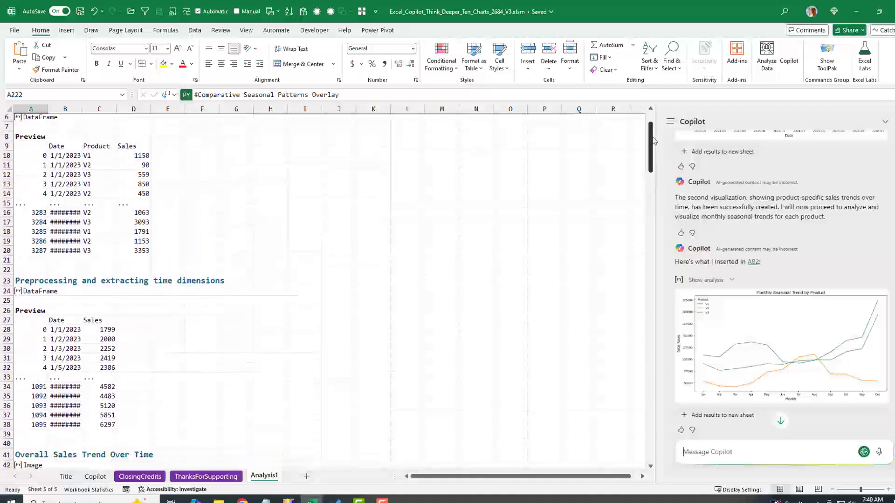
{"action": "scroll", "scroll_direction": "down", "scroll_amount": 3}
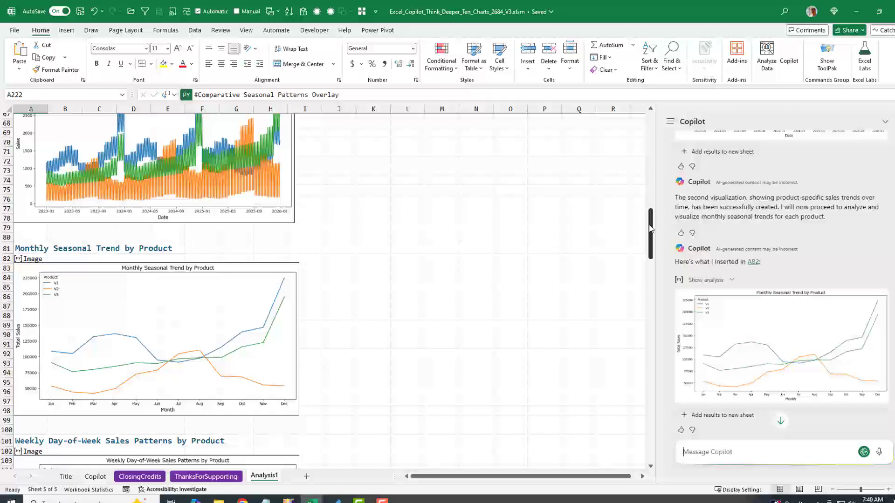
{"action": "scroll", "scroll_direction": "down", "scroll_amount": 3}
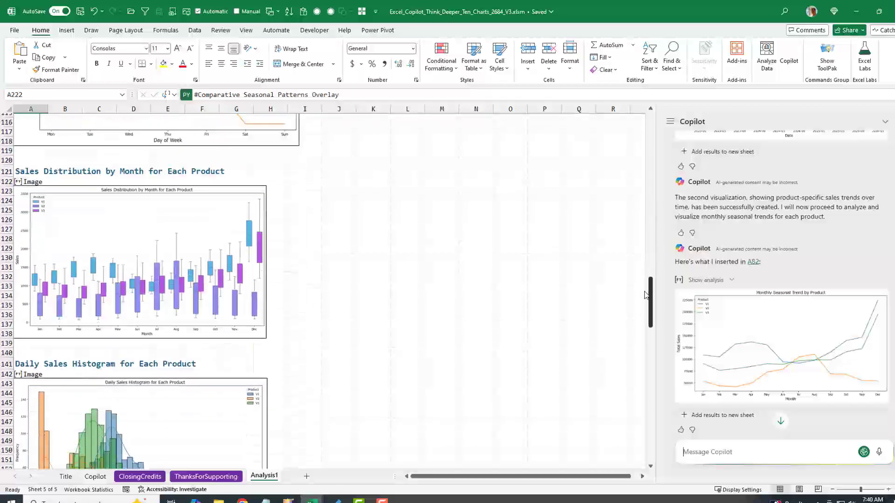
{"action": "scroll", "scroll_direction": "down", "scroll_amount": 3}
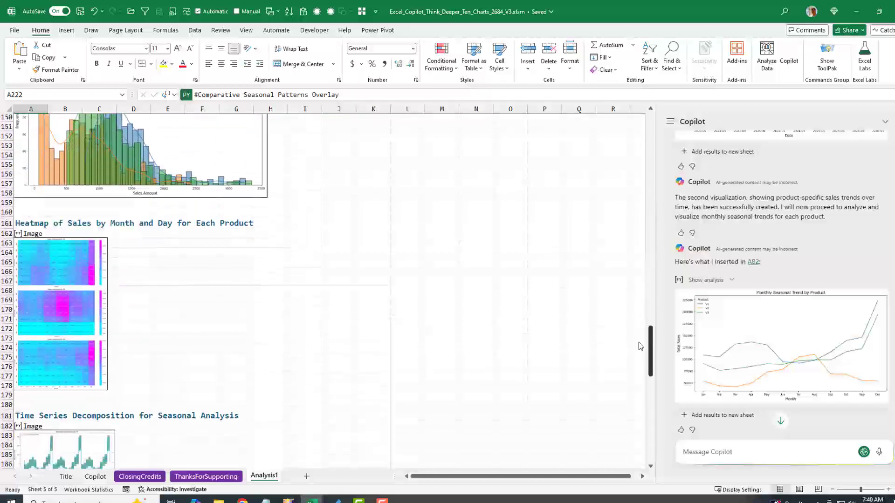
{"action": "scroll", "scroll_direction": "down", "scroll_amount": 3}
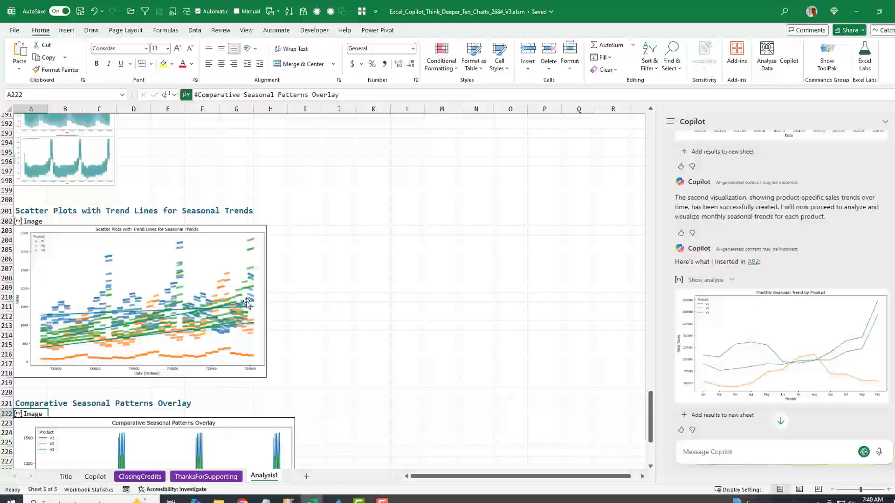
{"action": "mouse_move", "coordinate": [204, 338]}
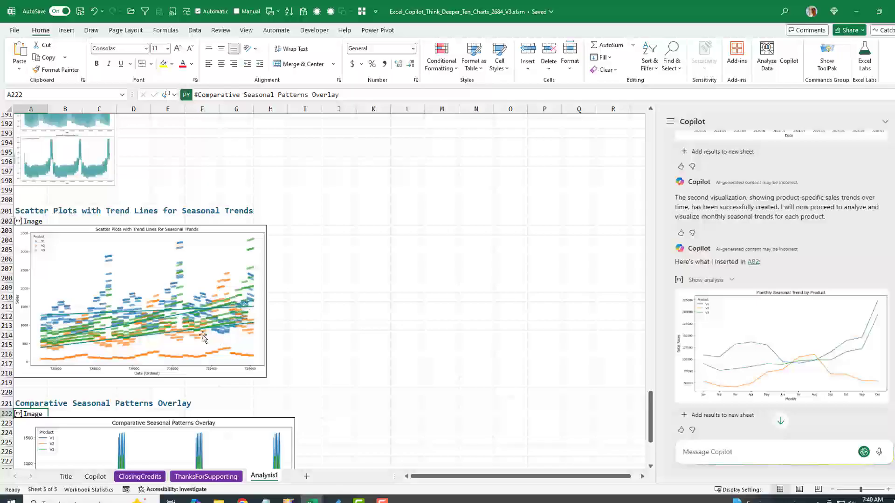
{"action": "mouse_move", "coordinate": [193, 354]}
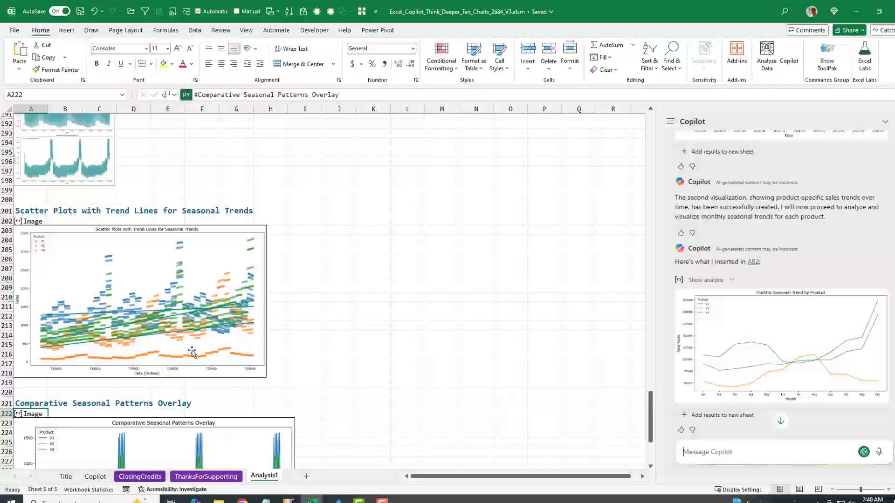
{"action": "mouse_move", "coordinate": [237, 306]}
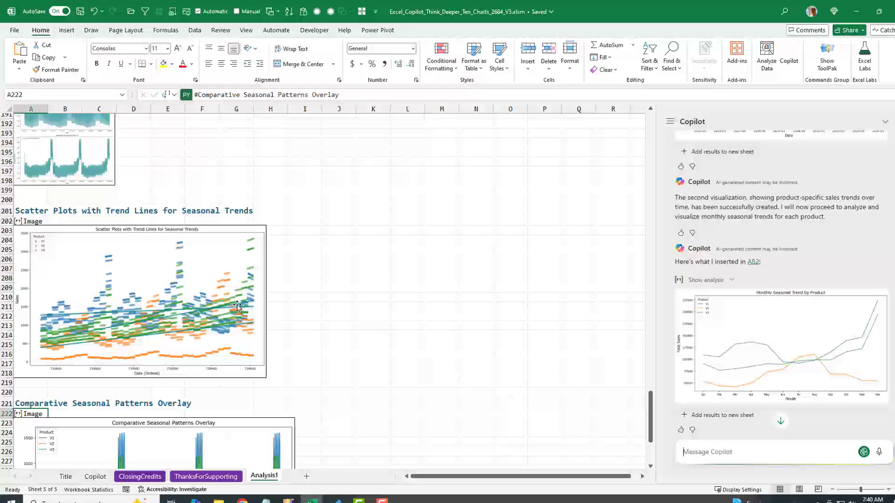
{"action": "scroll", "scroll_direction": "down", "scroll_amount": 3}
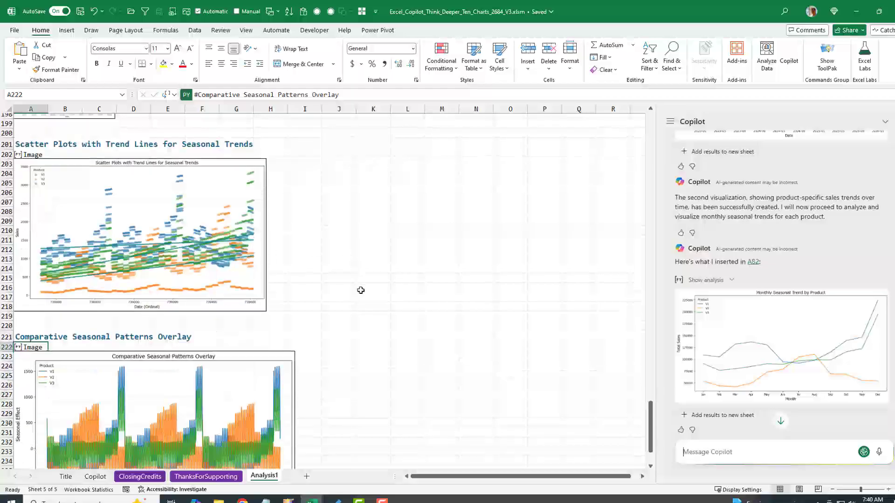
{"action": "scroll", "scroll_direction": "down", "scroll_amount": 3}
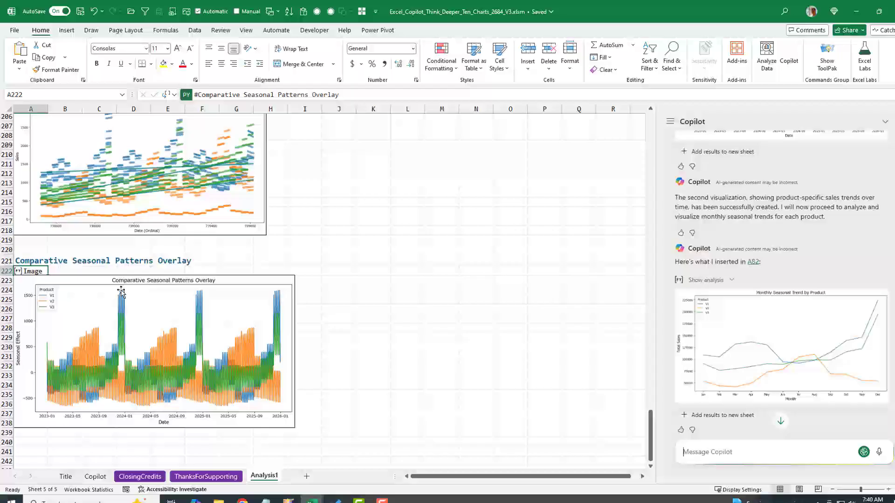
{"action": "mouse_move", "coordinate": [272, 310]}
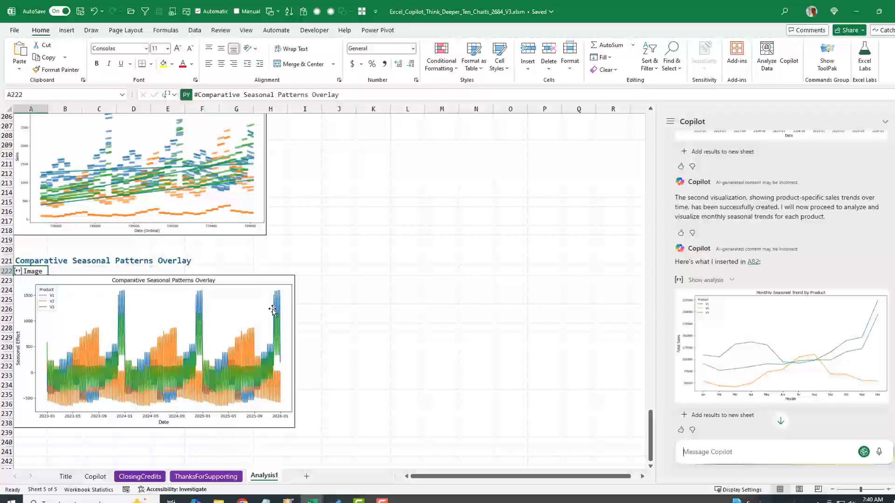
{"action": "mouse_move", "coordinate": [59, 370]}
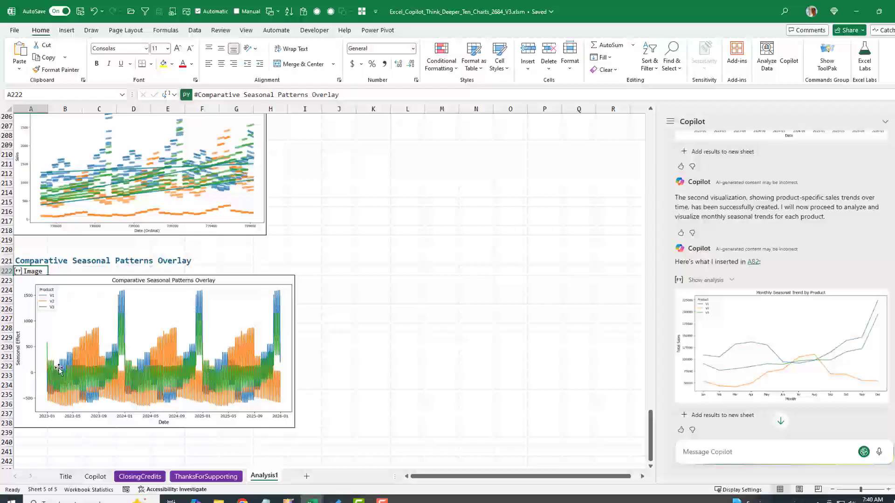
{"action": "scroll", "scroll_direction": "down", "scroll_amount": 3}
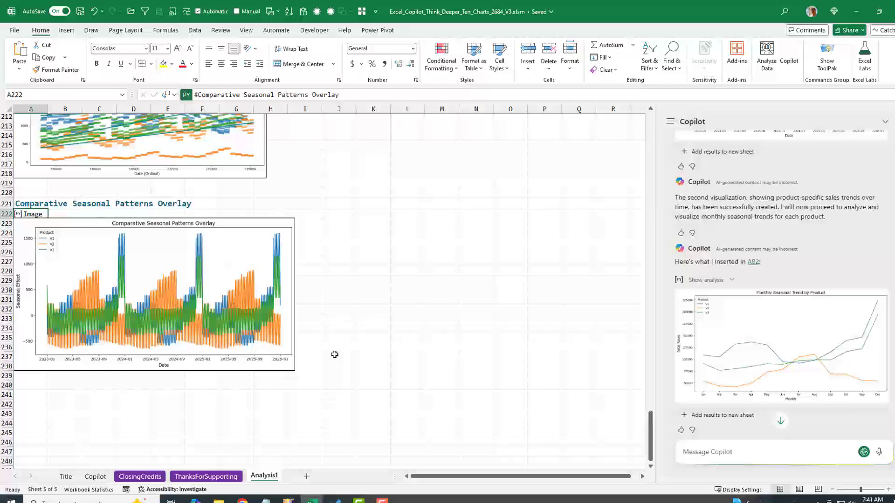
{"action": "mouse_move", "coordinate": [651, 431]}
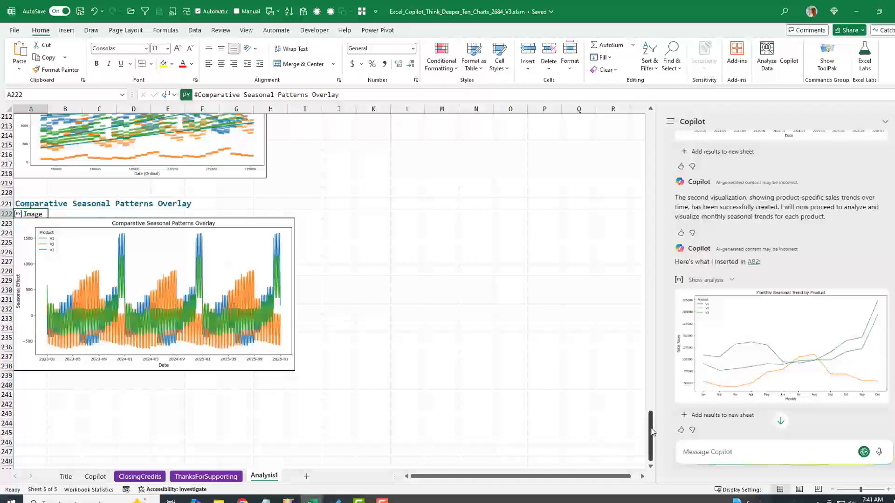
Step: Return to the top of Analysis1 and open the ClosingCredits sheet
{"action": "scroll", "scroll_direction": "up", "scroll_amount": 3}
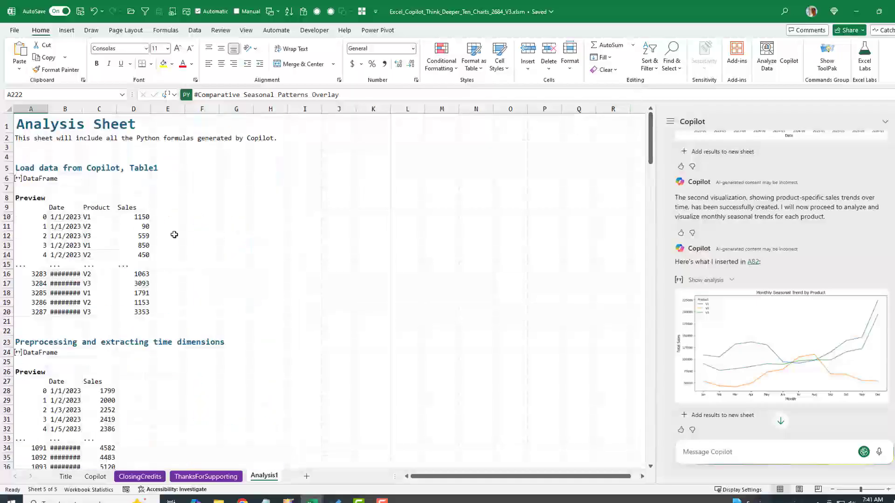
{"action": "mouse_move", "coordinate": [155, 227]}
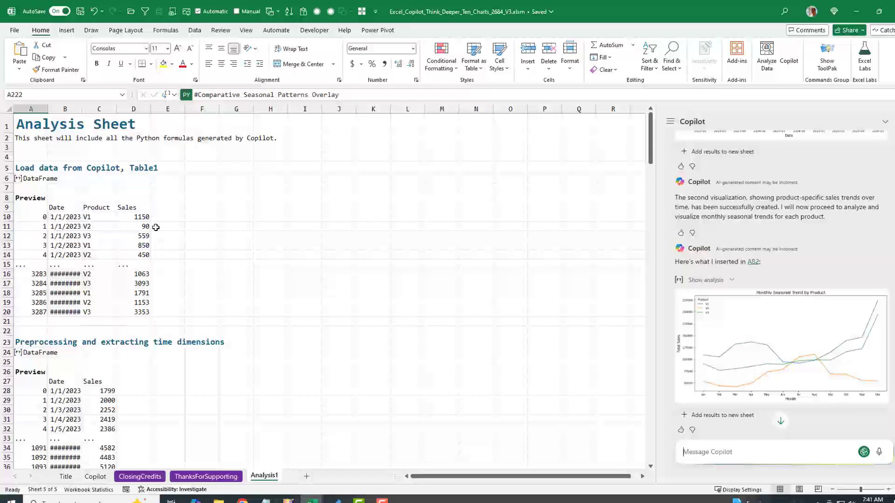
{"action": "mouse_move", "coordinate": [874, 445]}
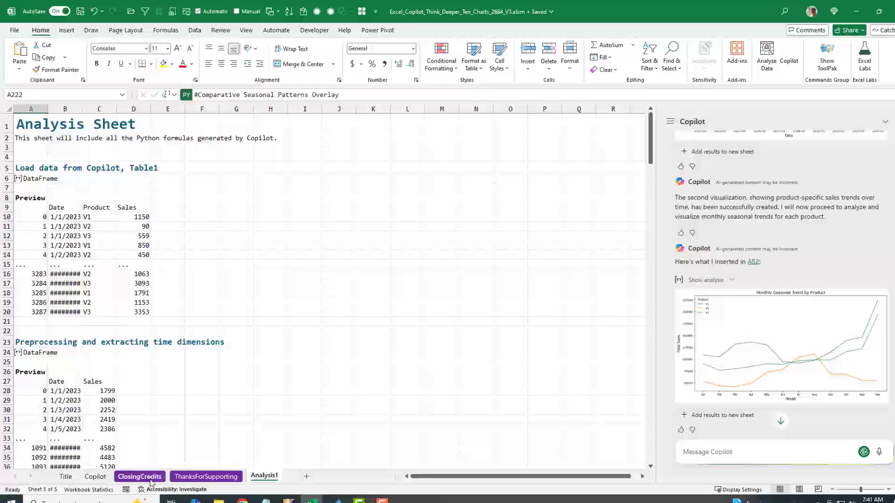
{"action": "left_click", "coordinate": [139, 476]}
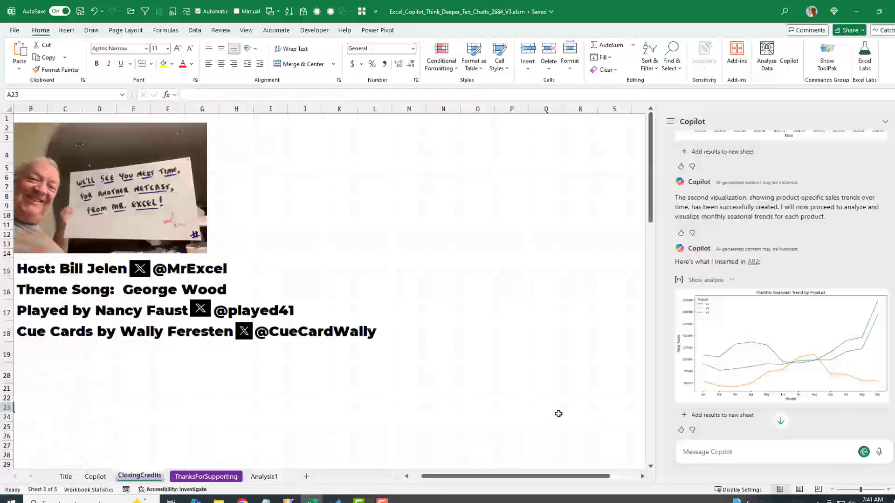